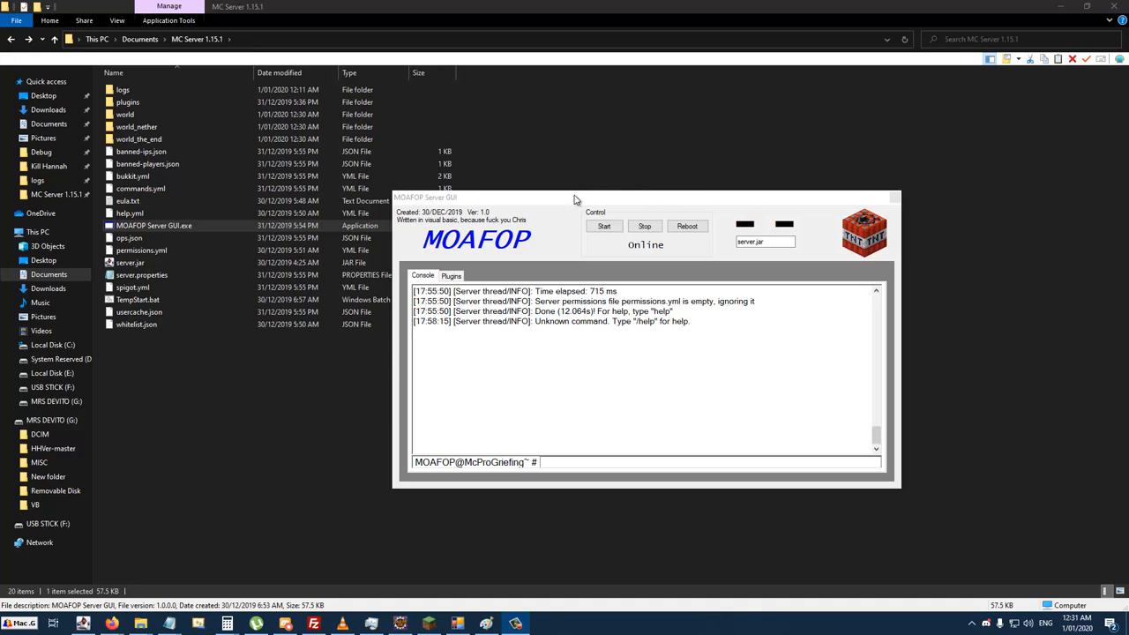
mouse_move(1113, 613)
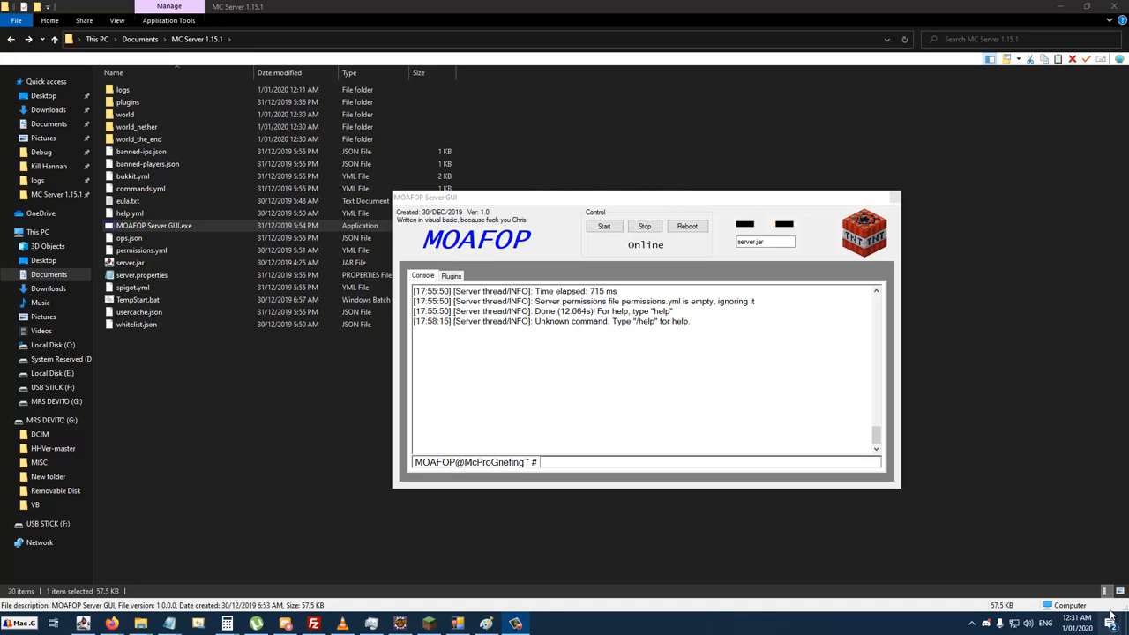
mouse_move(483, 249)
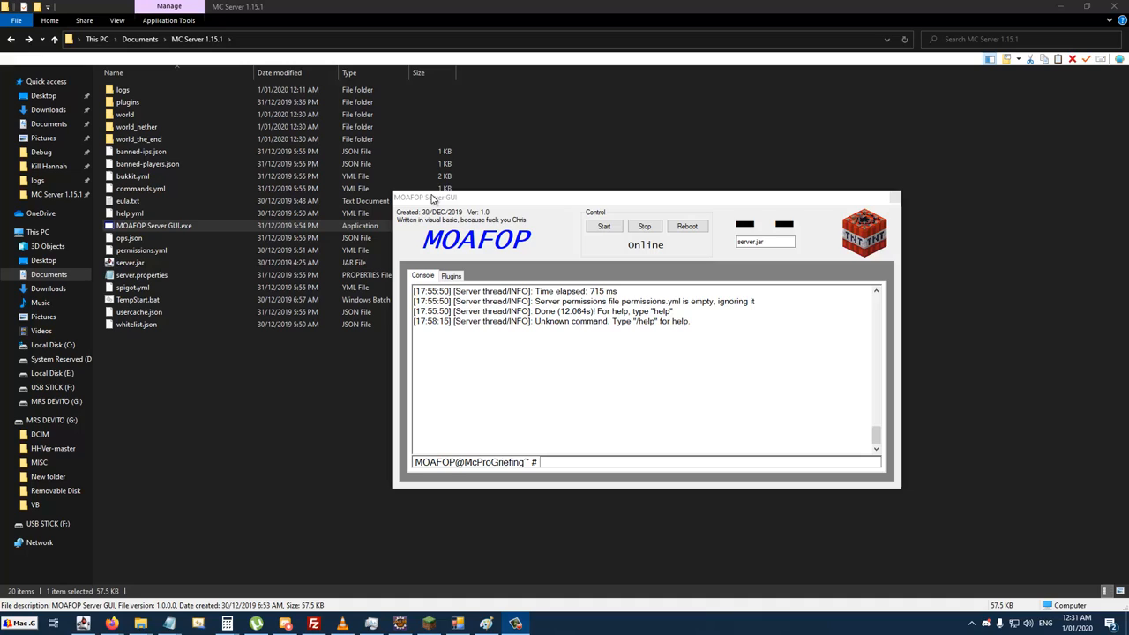
mouse_move(931, 547)
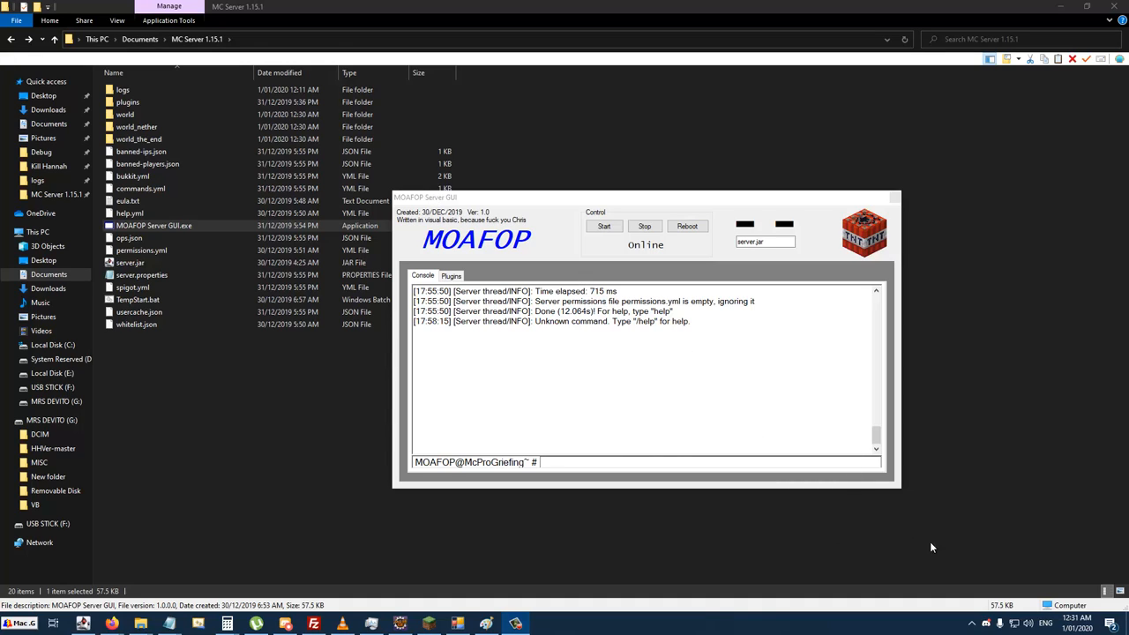
mouse_move(492, 204)
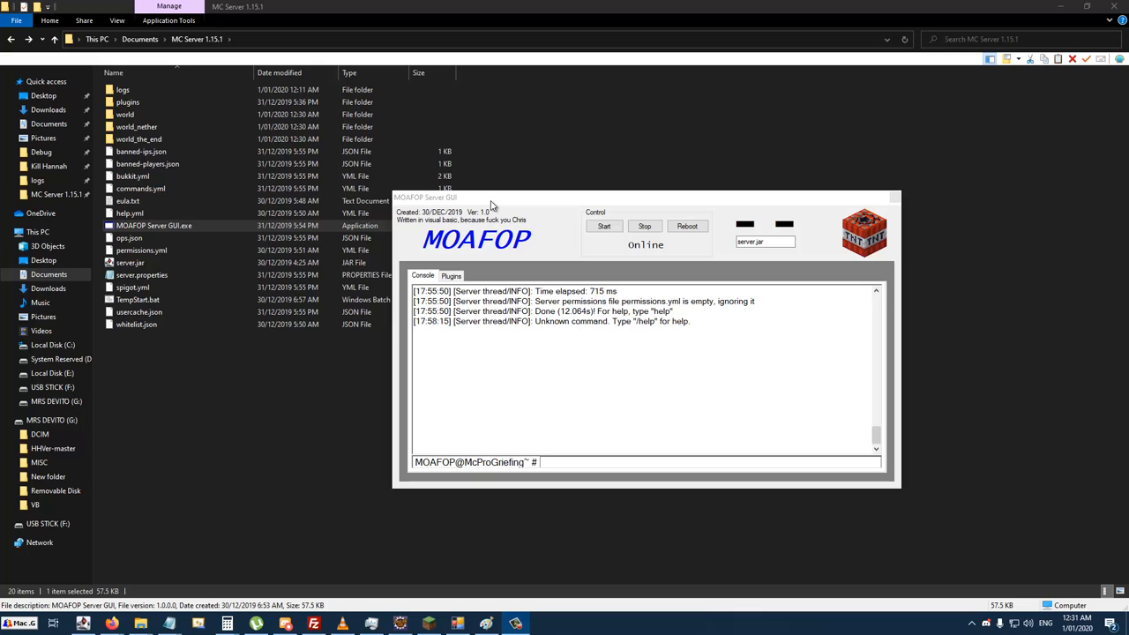
mouse_move(496, 194)
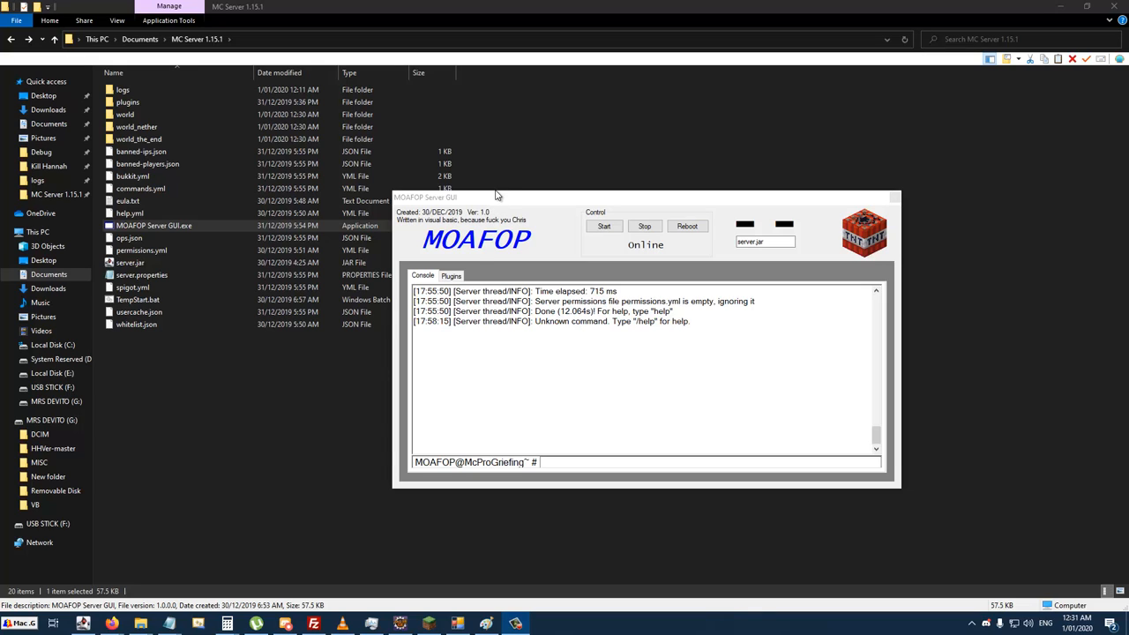
Step: Drag the MOAFOP Server GUI console window higher, over the MC Server 1.15.1 file listing
left_click_drag(496, 197, 371, 145)
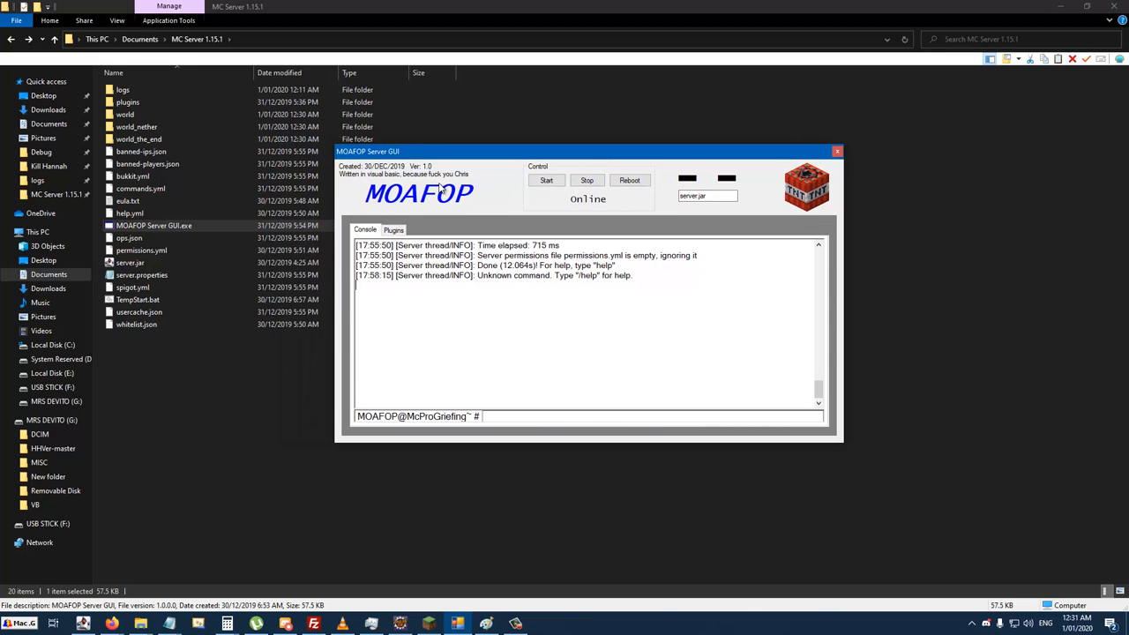
mouse_move(430, 166)
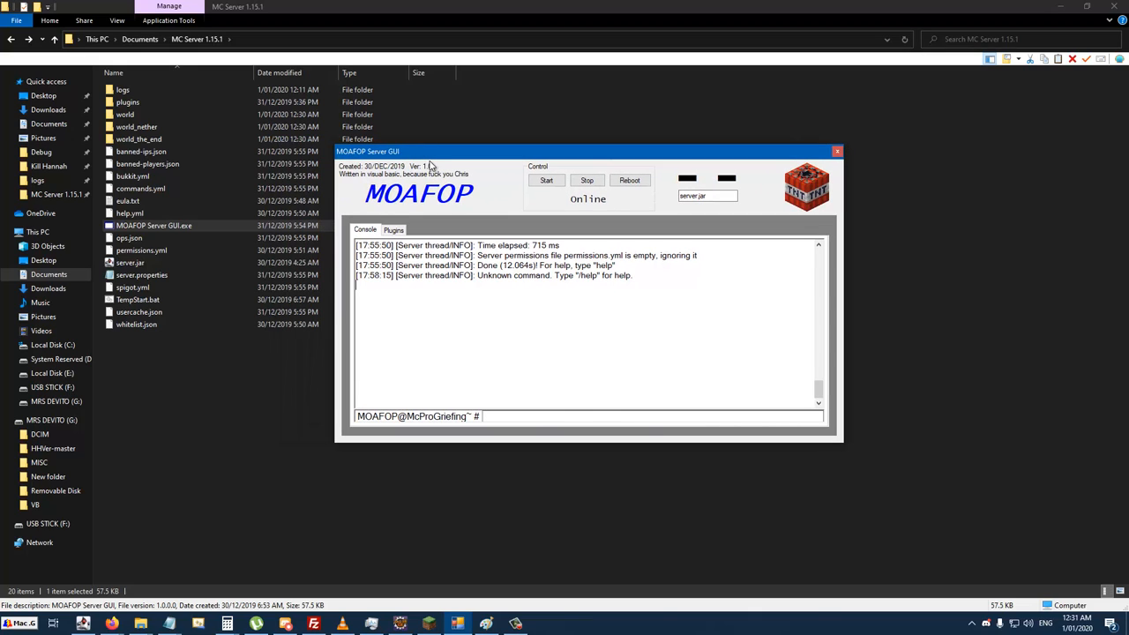
mouse_move(428, 163)
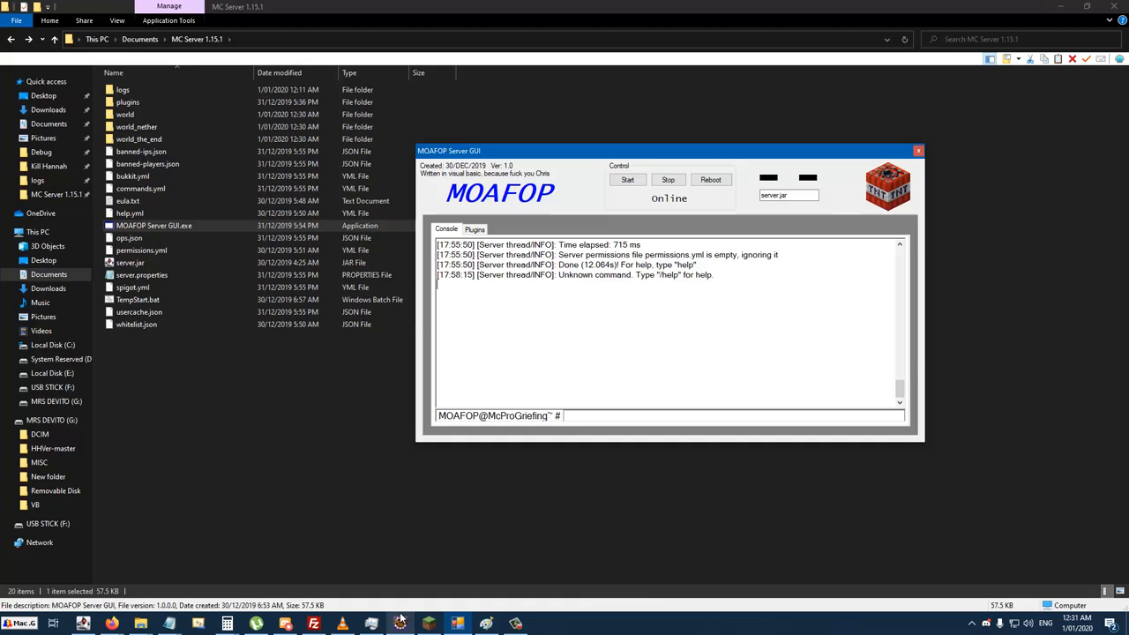
Step: Switch to Eclipse, open the Hello World Plugin's m.java, and scroll through its event handlers
left_click(399, 620)
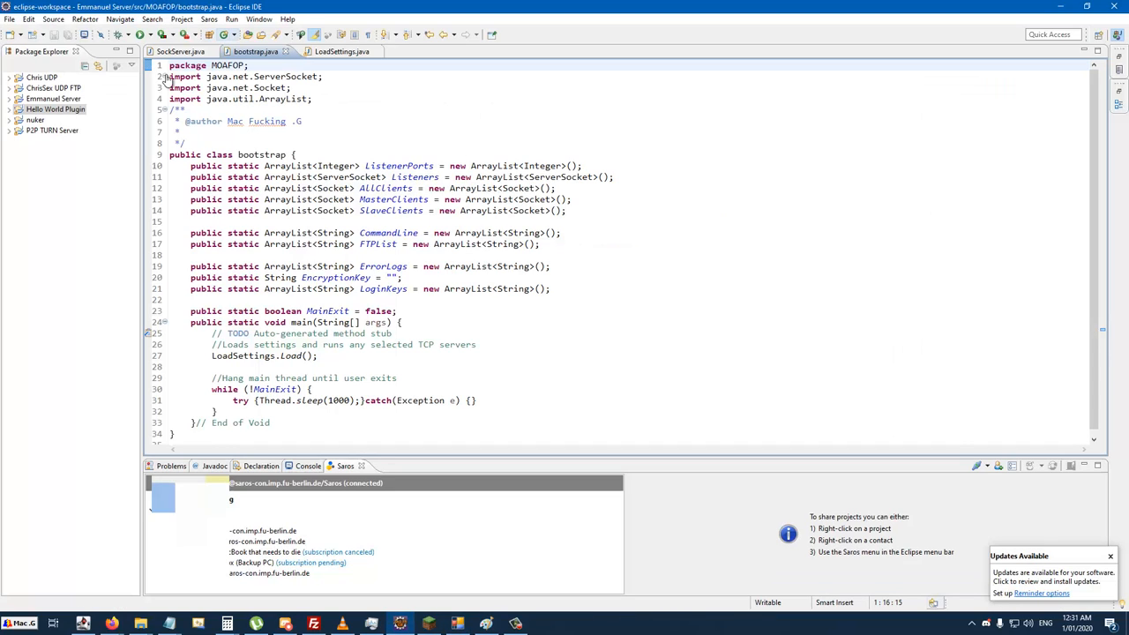
left_click(15, 107)
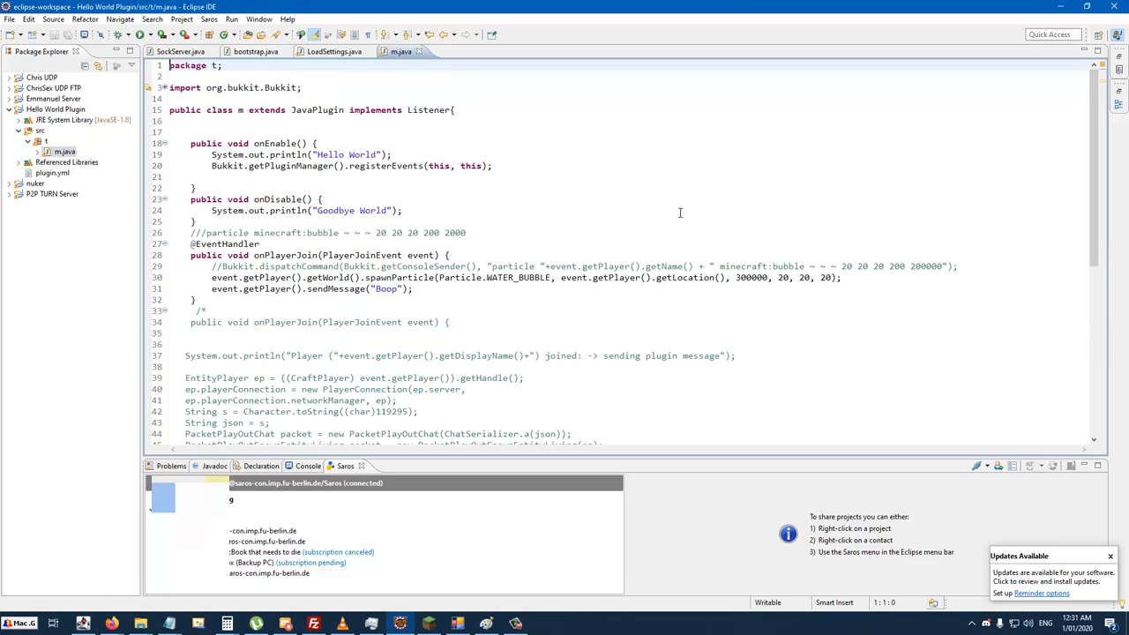
scroll("down", 3)
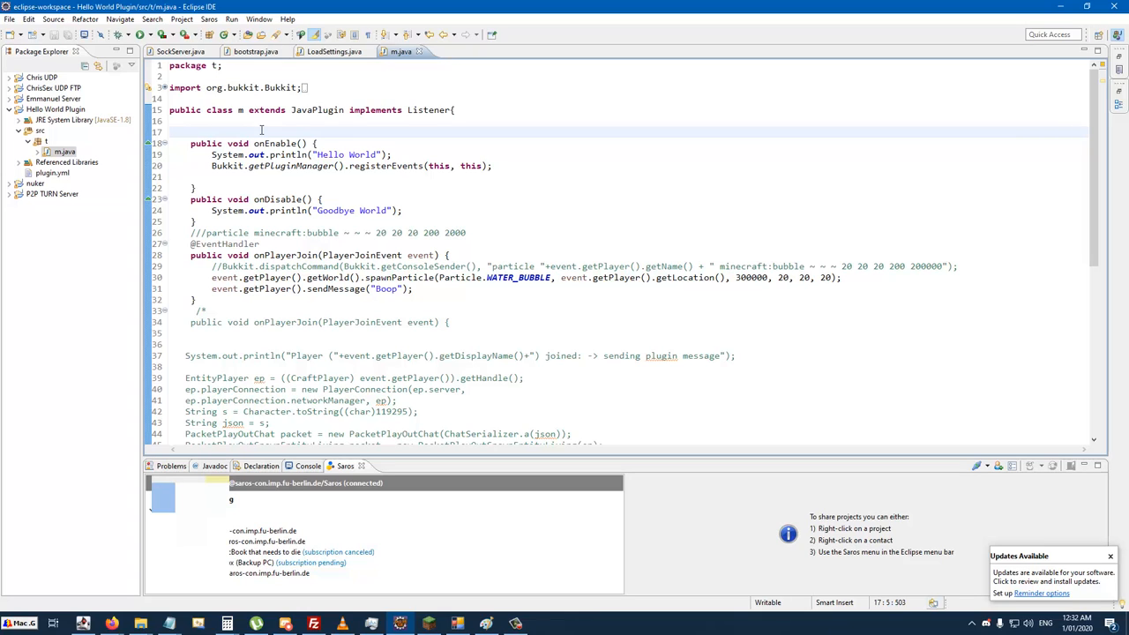
scroll("down", 3)
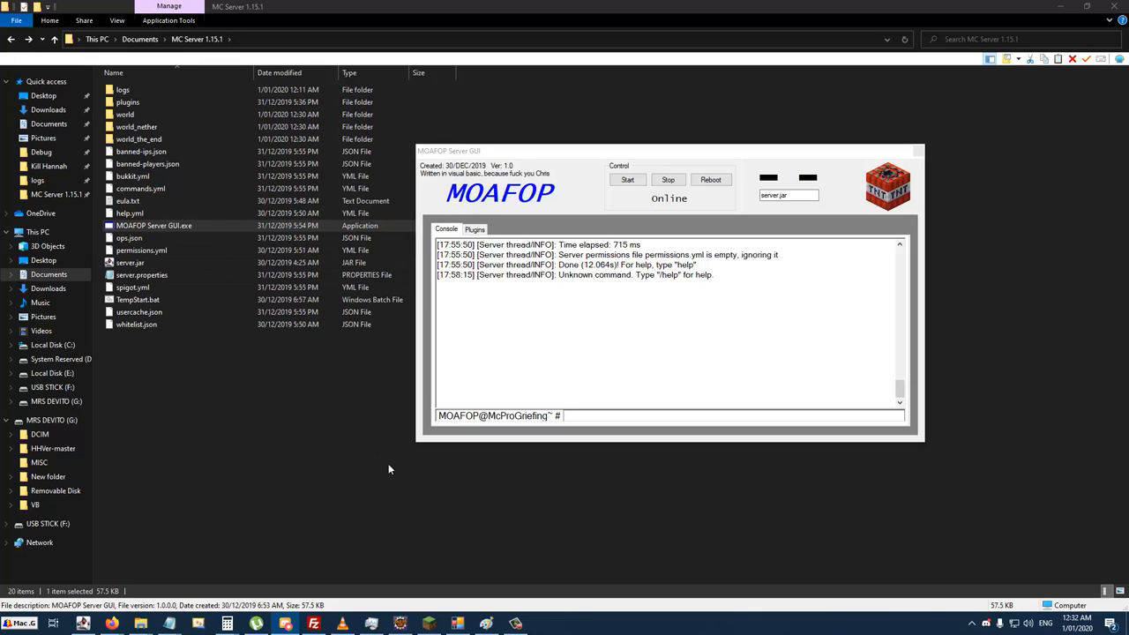
mouse_move(618, 547)
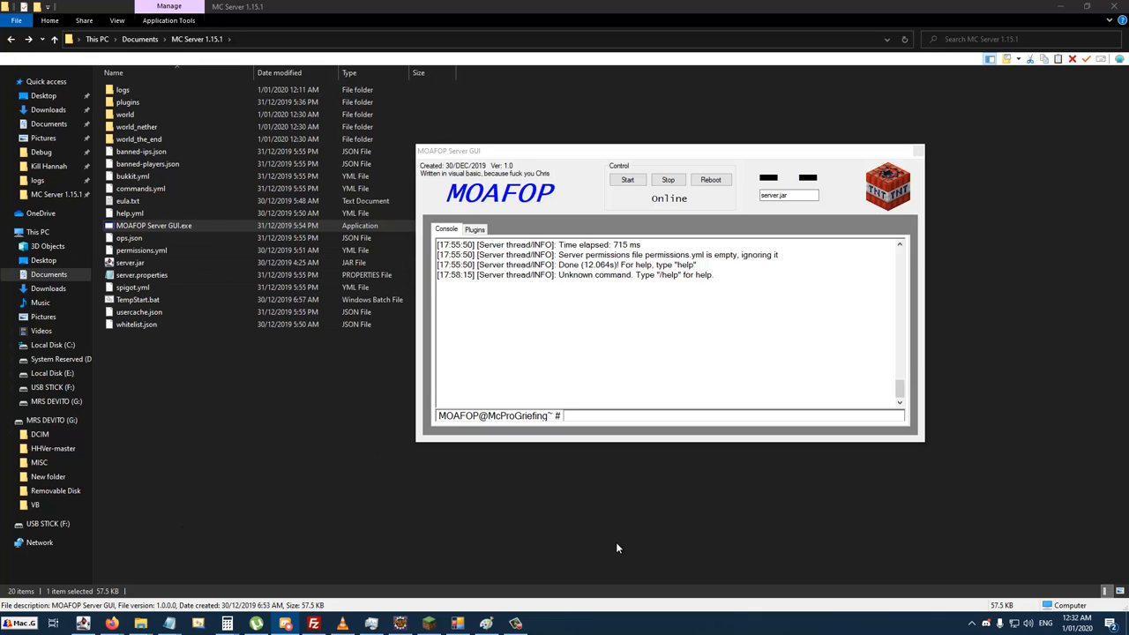
mouse_move(387, 414)
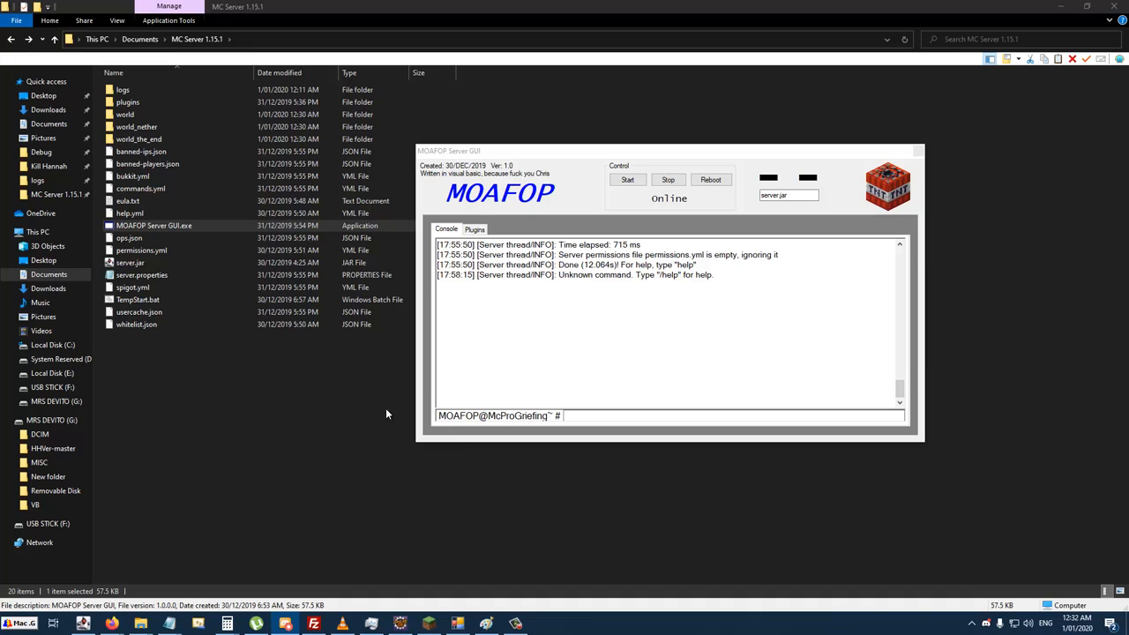
mouse_move(348, 387)
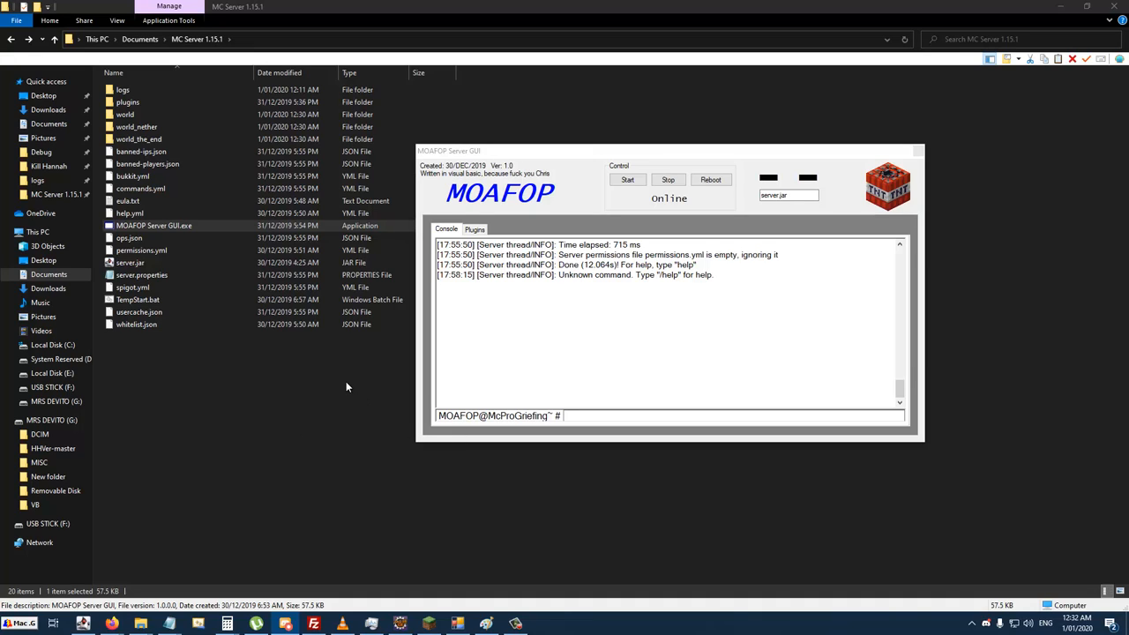
mouse_move(342, 389)
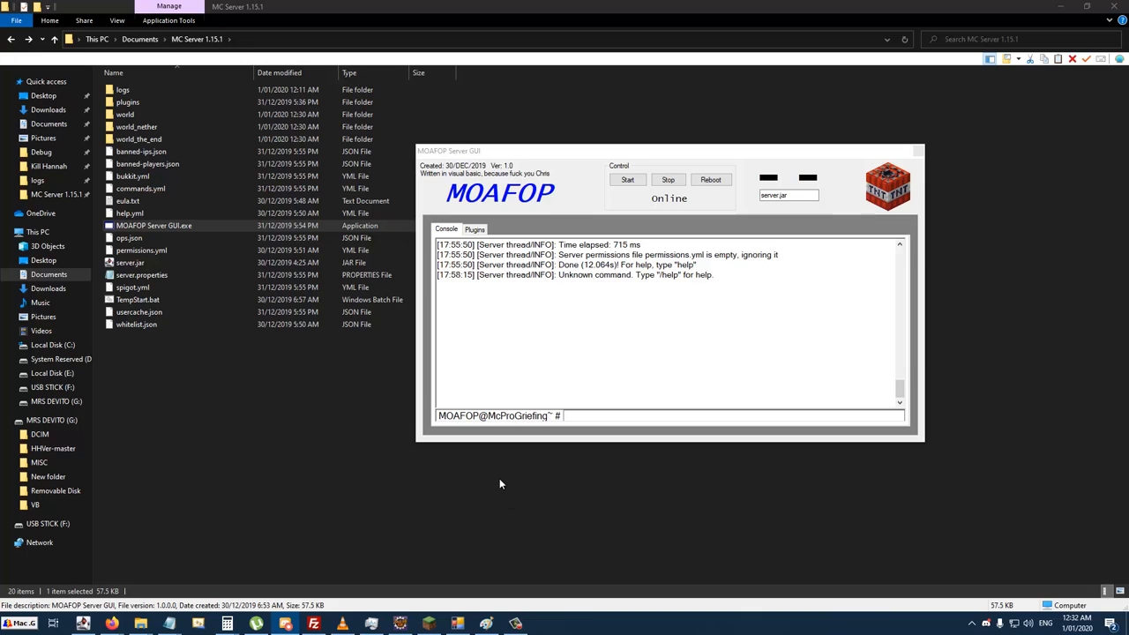
mouse_move(556, 474)
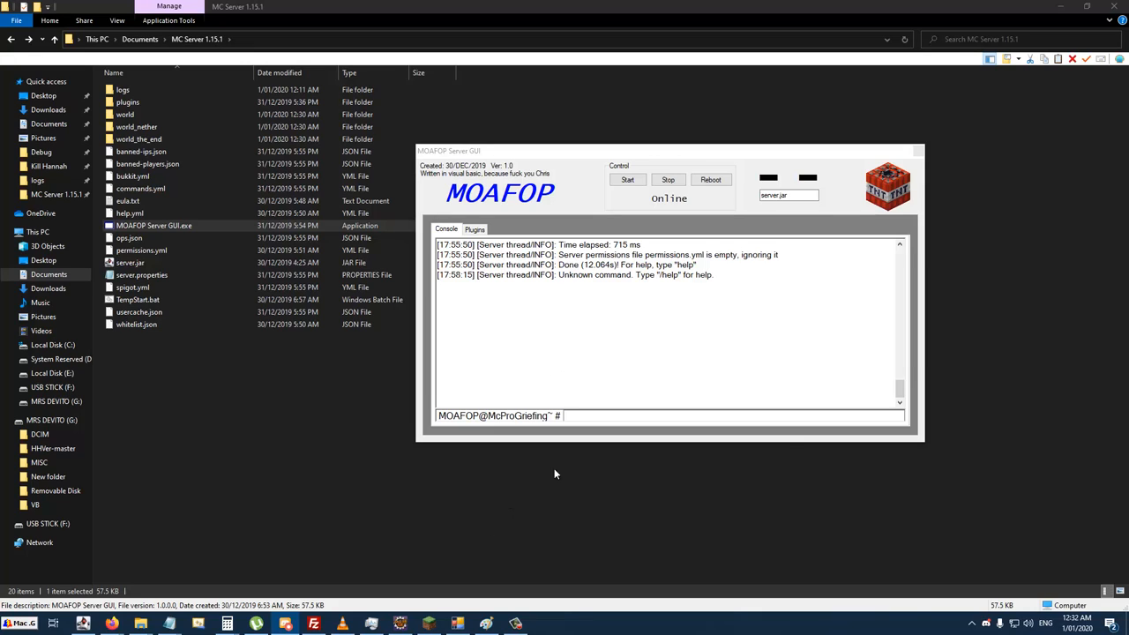
mouse_move(627, 534)
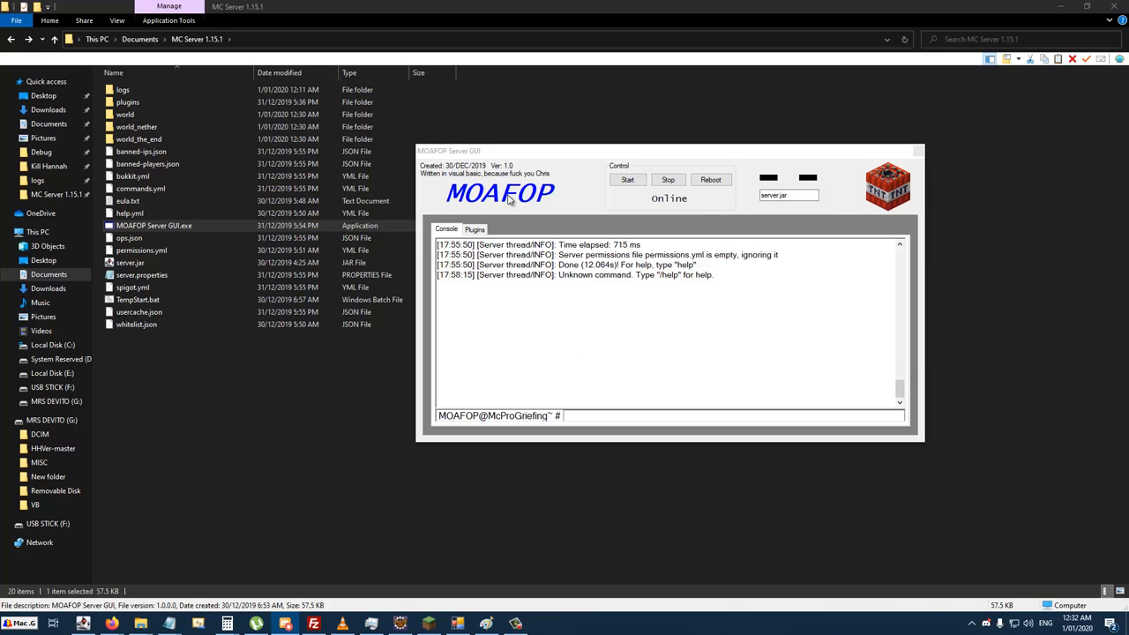
mouse_move(637, 213)
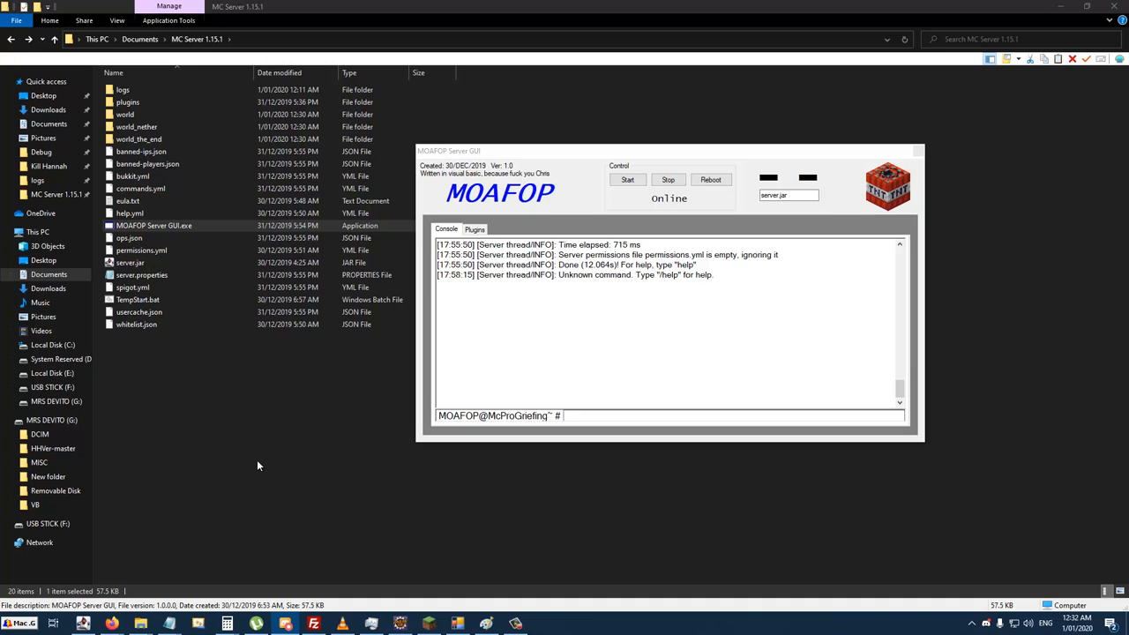
mouse_move(238, 459)
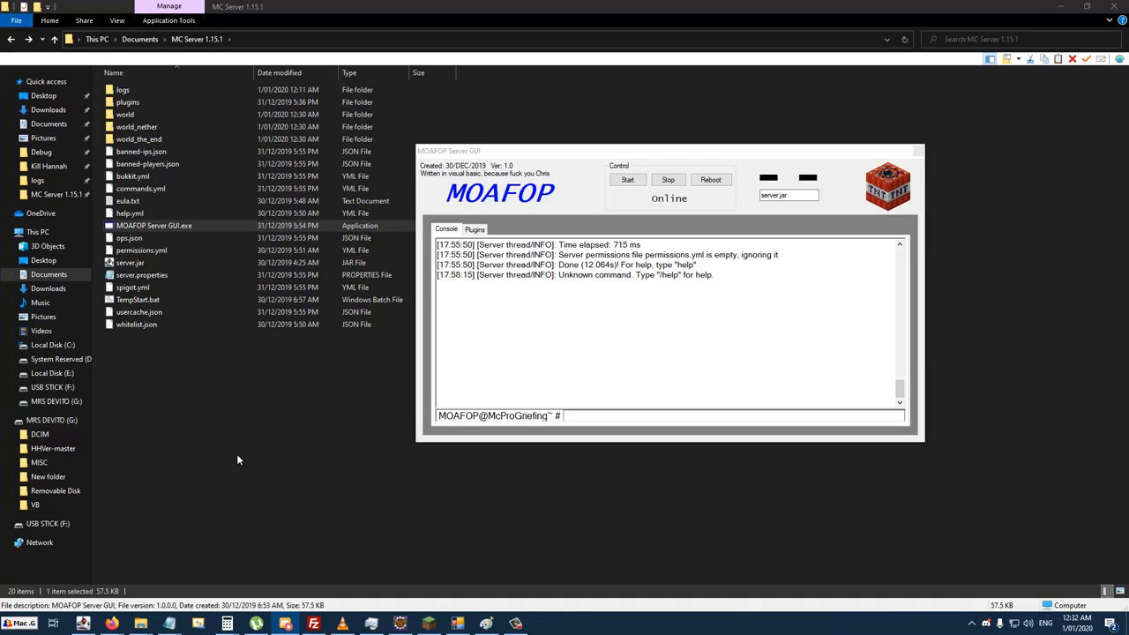
mouse_move(195, 465)
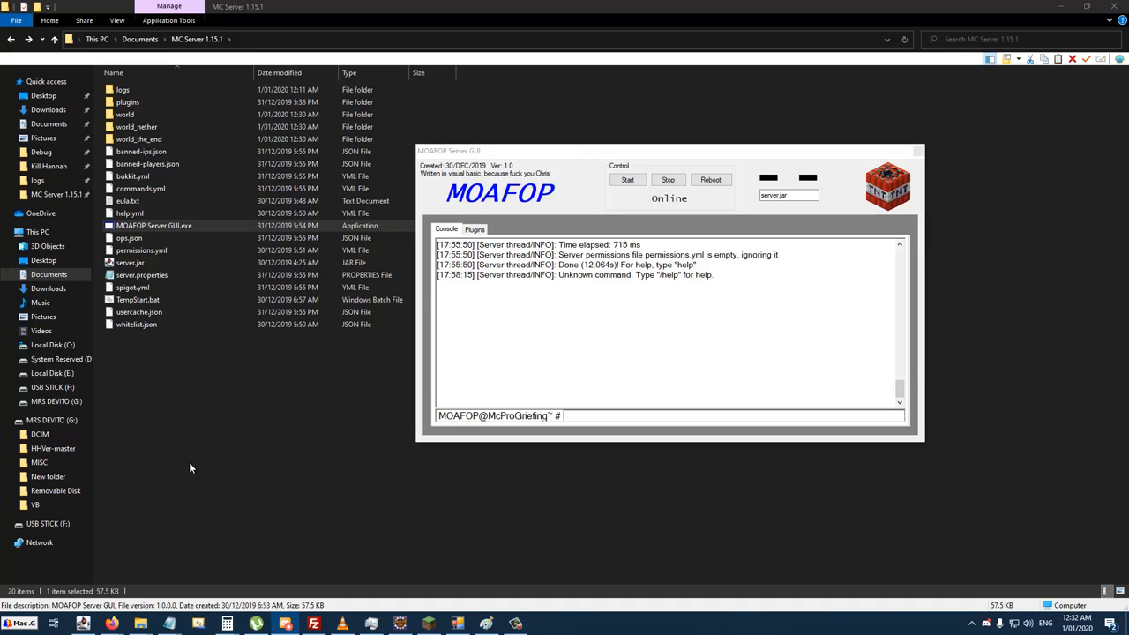
mouse_move(187, 459)
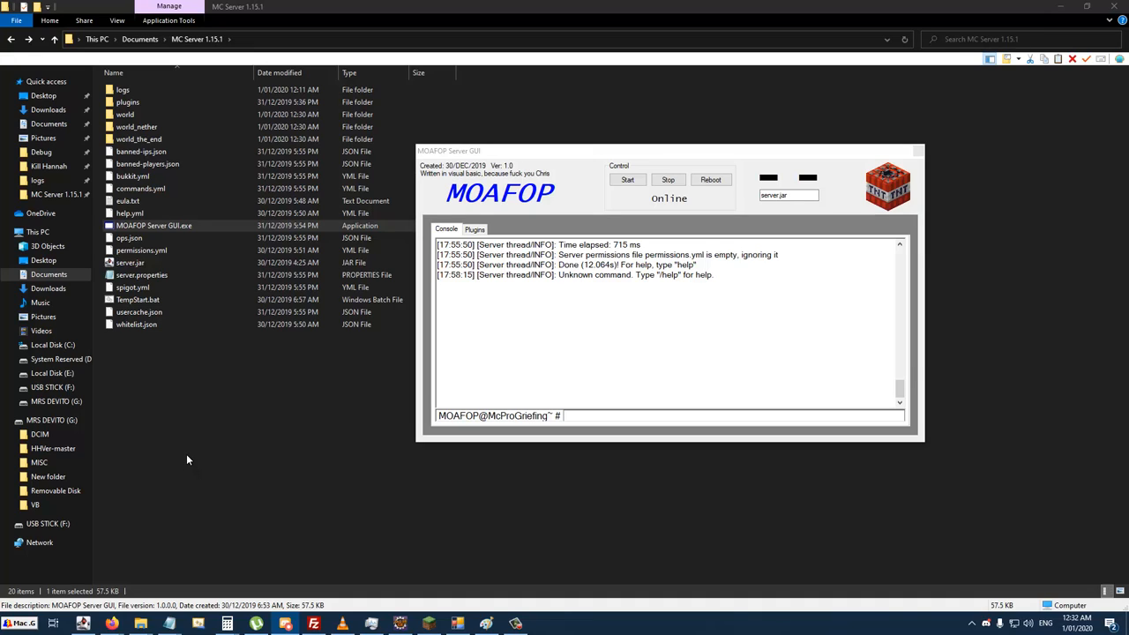
mouse_move(197, 358)
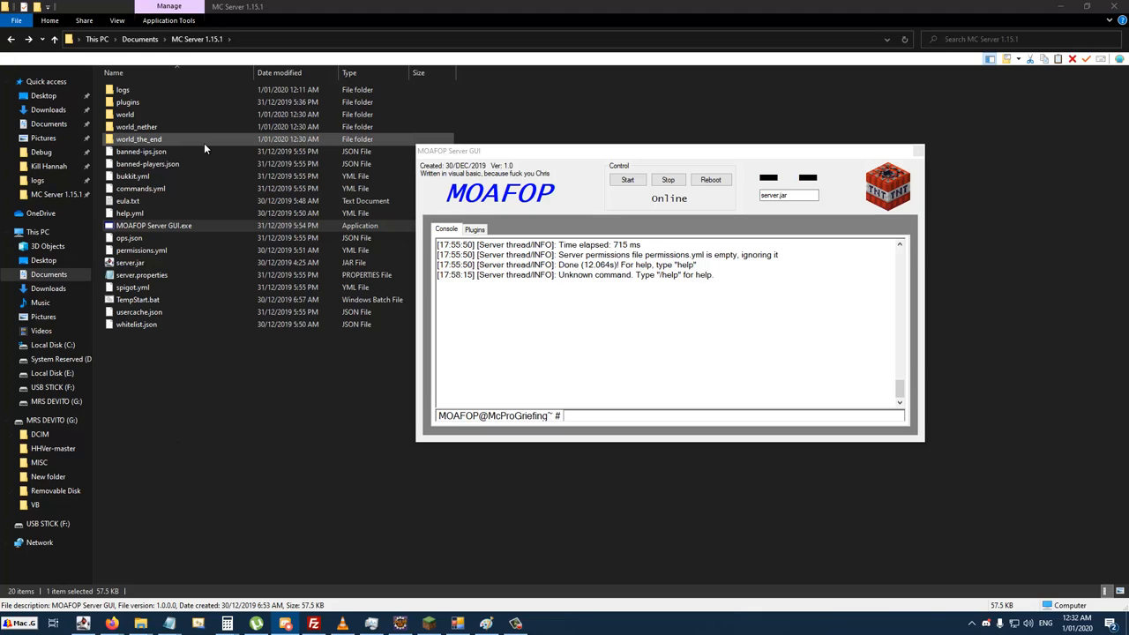
Step: Return to the MOAFOP Server GUI window showing the online server console
left_click(124, 92)
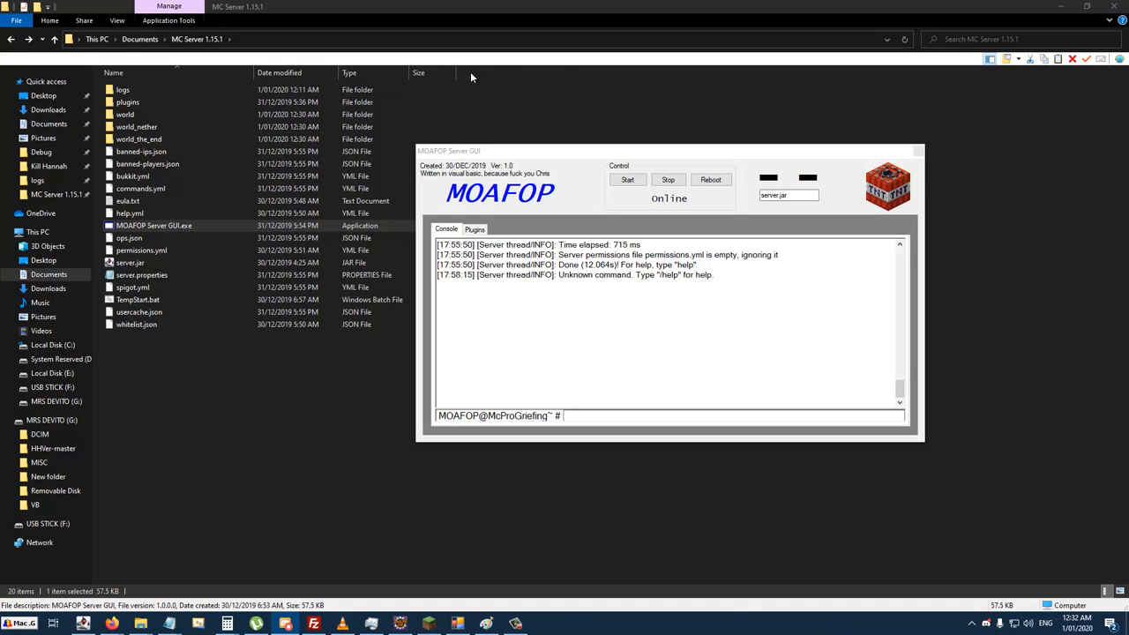
mouse_move(489, 82)
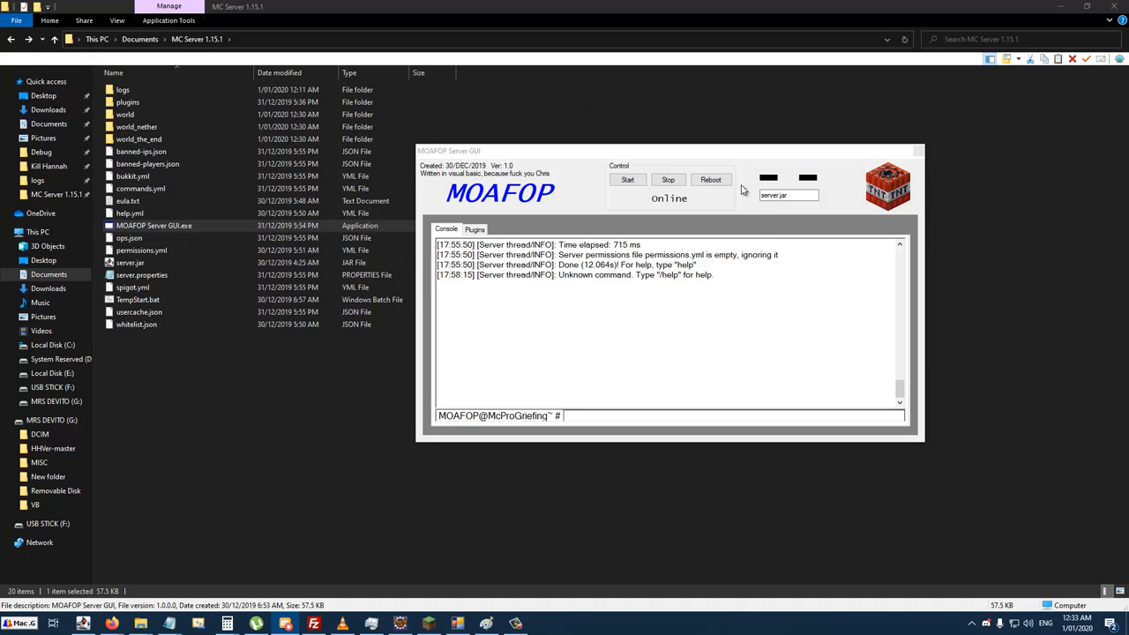
mouse_move(12, 79)
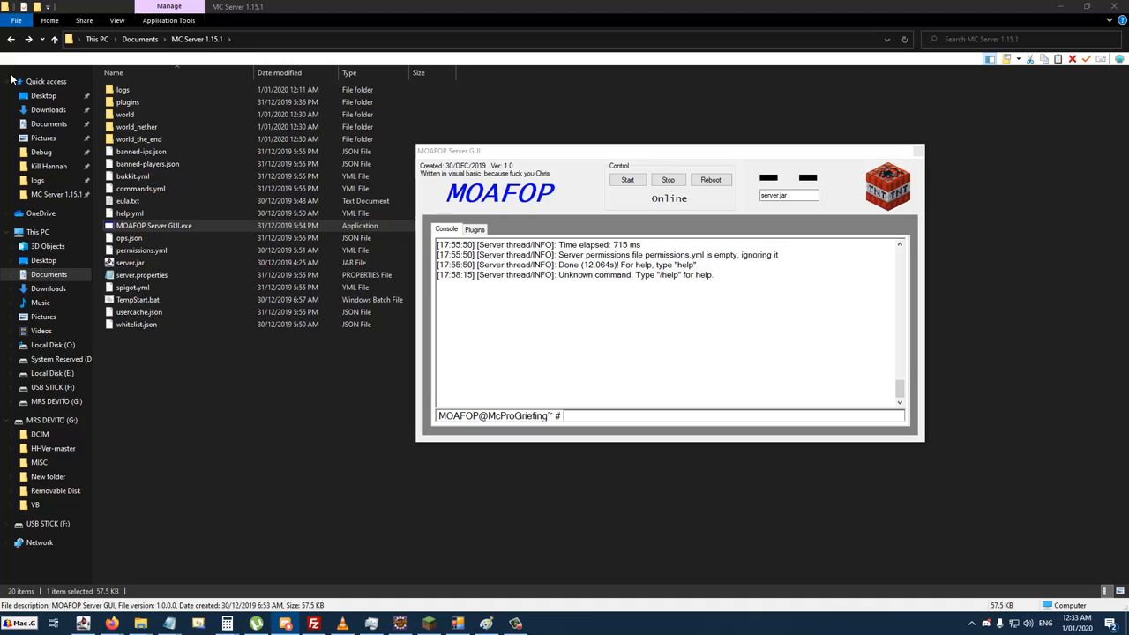